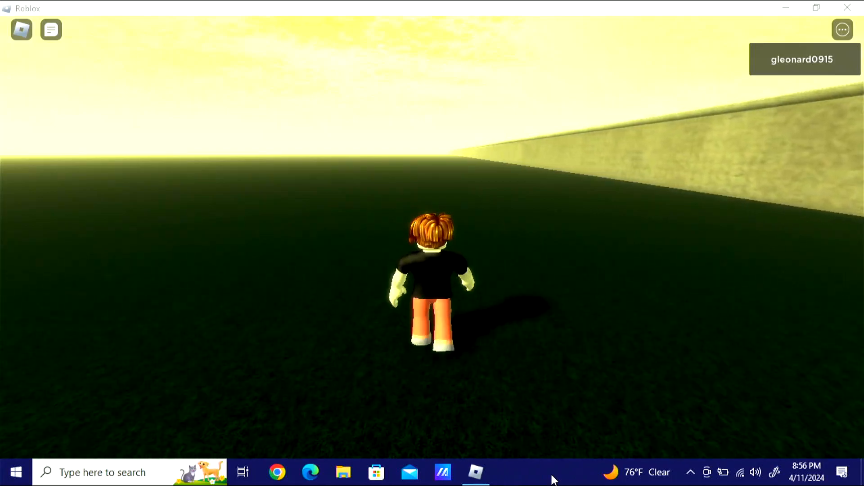
- Walk the avatar forward across the grass until it stands beside the brick wall
key("w")
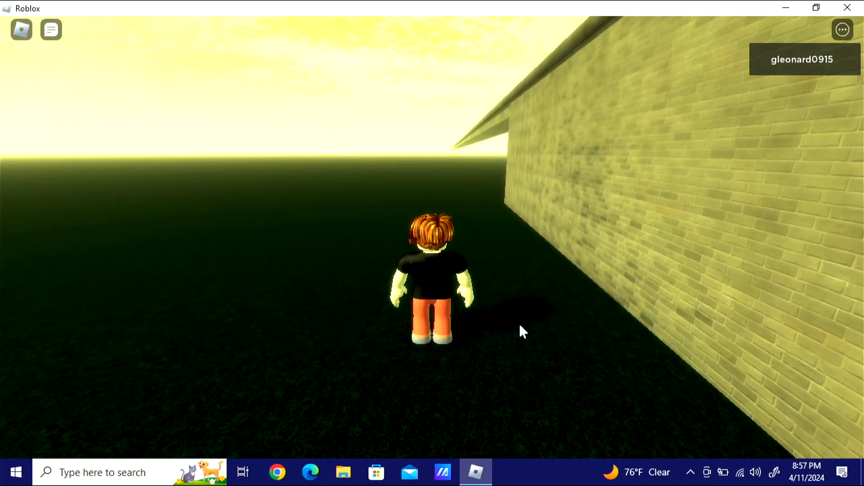
- Send the countdown message 3 in the game chat
left_click(50, 29)
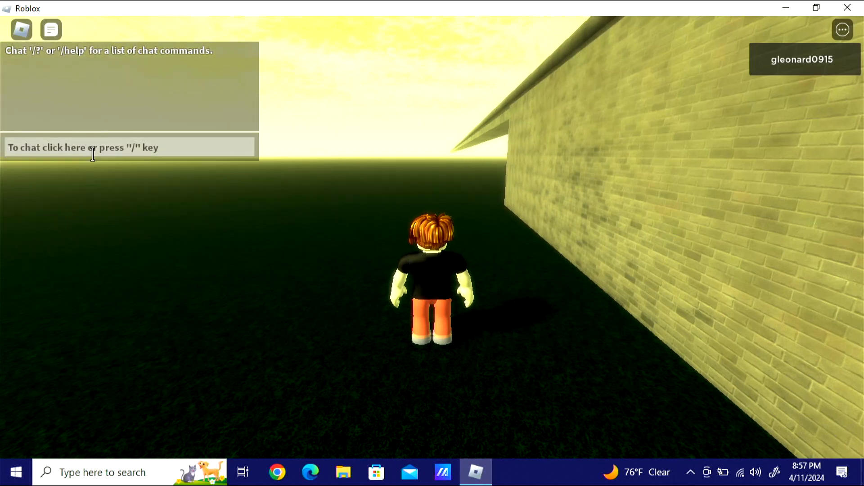
left_click(83, 146)
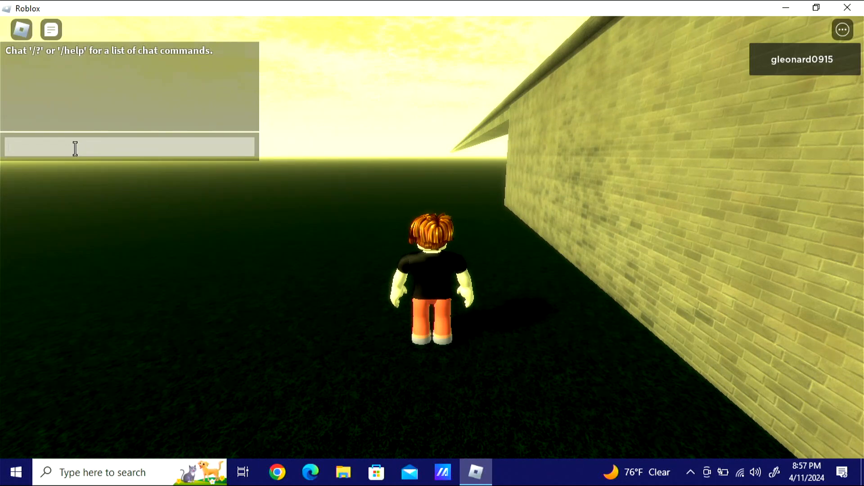
type("3")
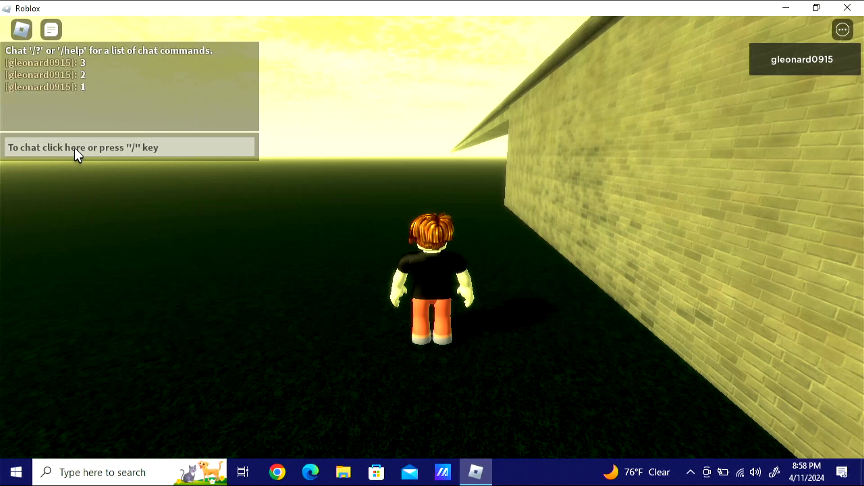
- Send the final countdown message 0 in the game chat
left_click(77, 147)
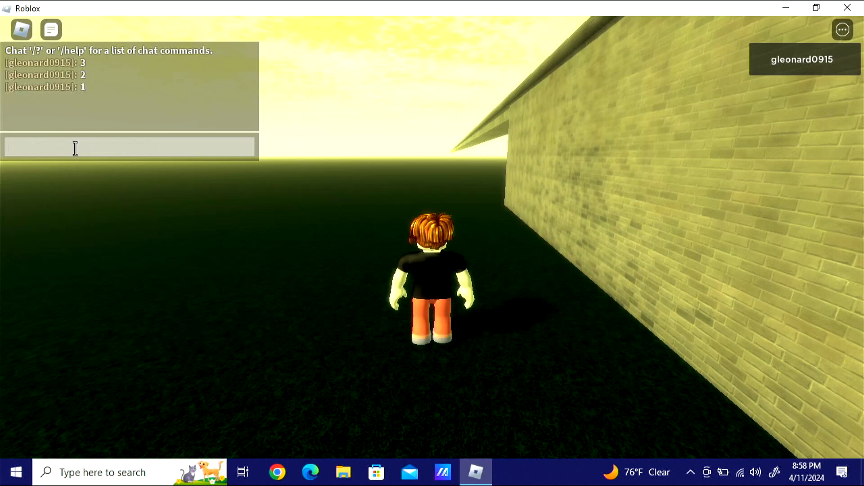
type("0")
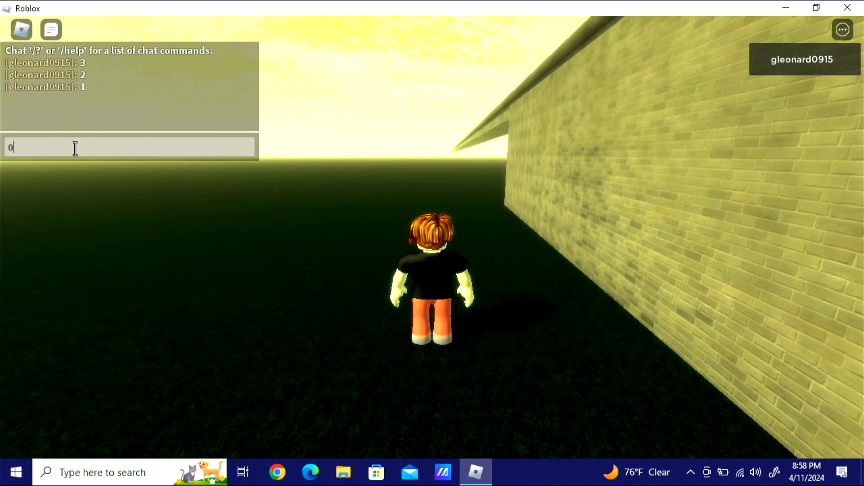
key("enter")
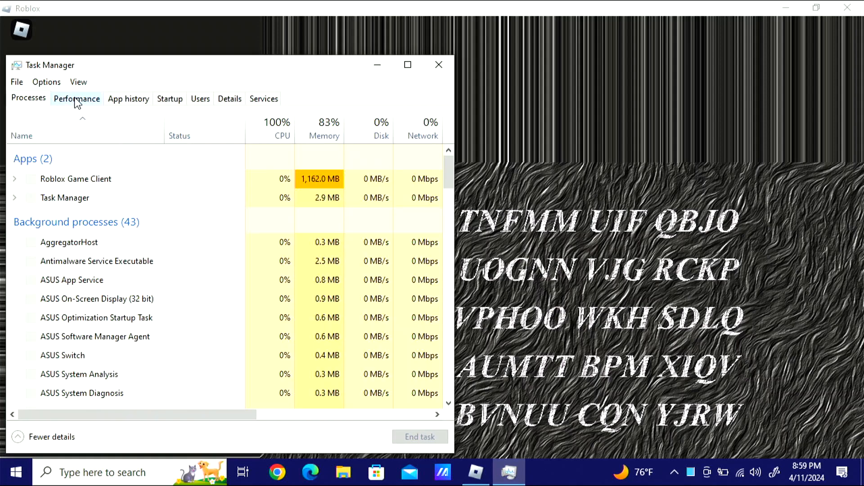
- Check the Performance graphs, then return to the Processes list showing Roblox Game Client
left_click(76, 99)
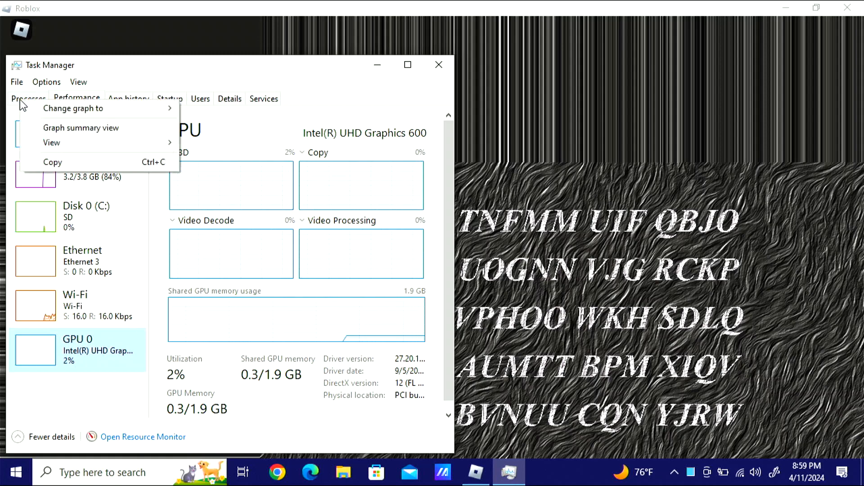
left_click(28, 98)
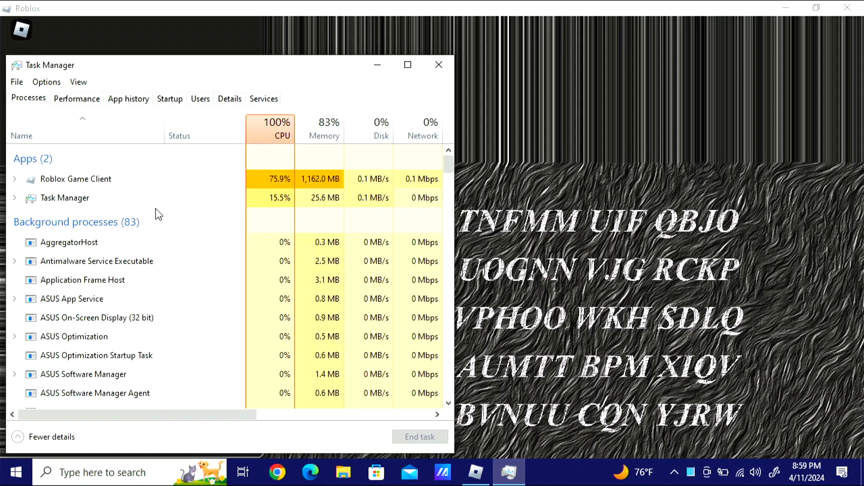
- End the Roblox Game Client task so it disappears from Task Manager's apps
right_click(74, 179)
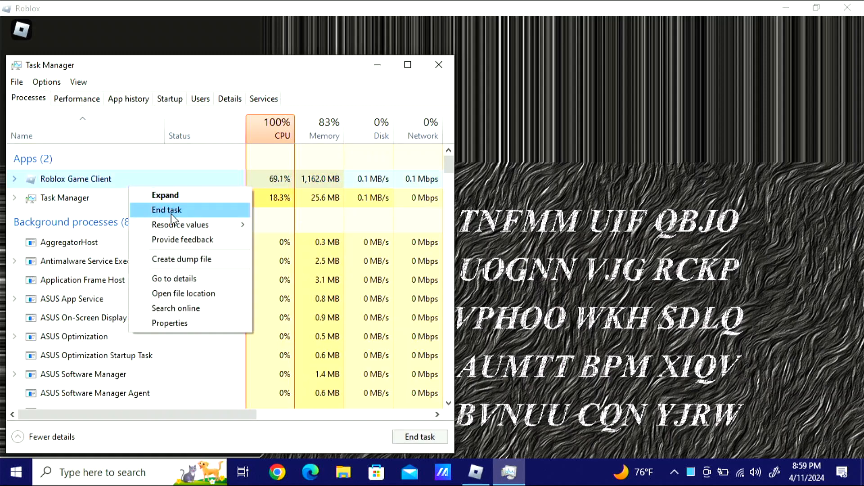
left_click(167, 209)
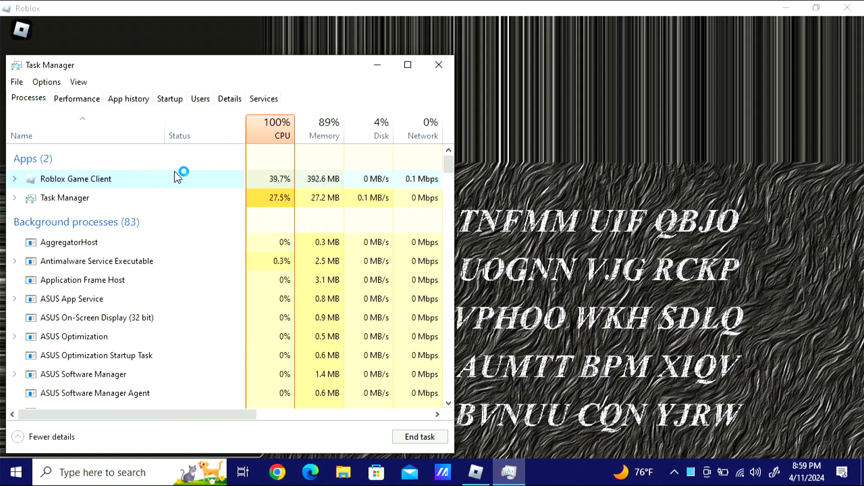
right_click(75, 178)
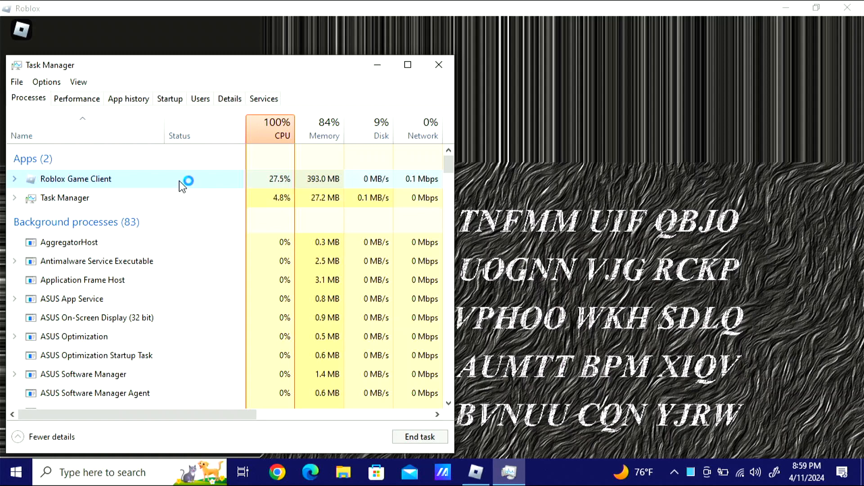
right_click(76, 178)
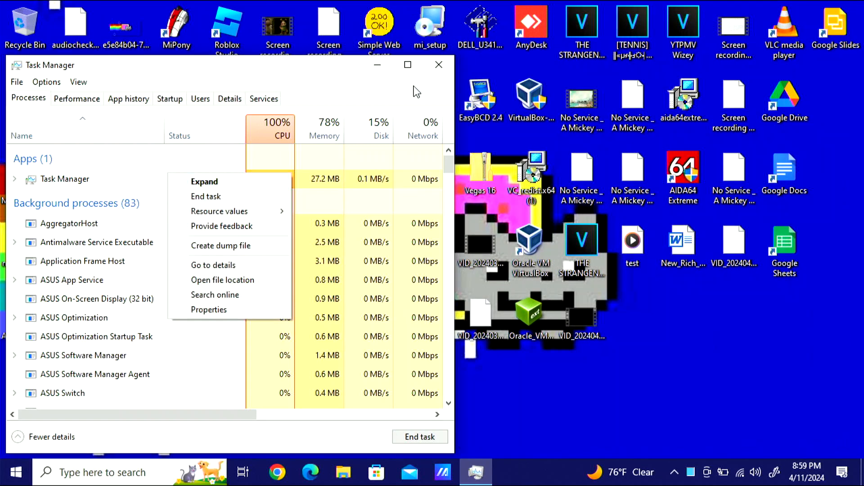